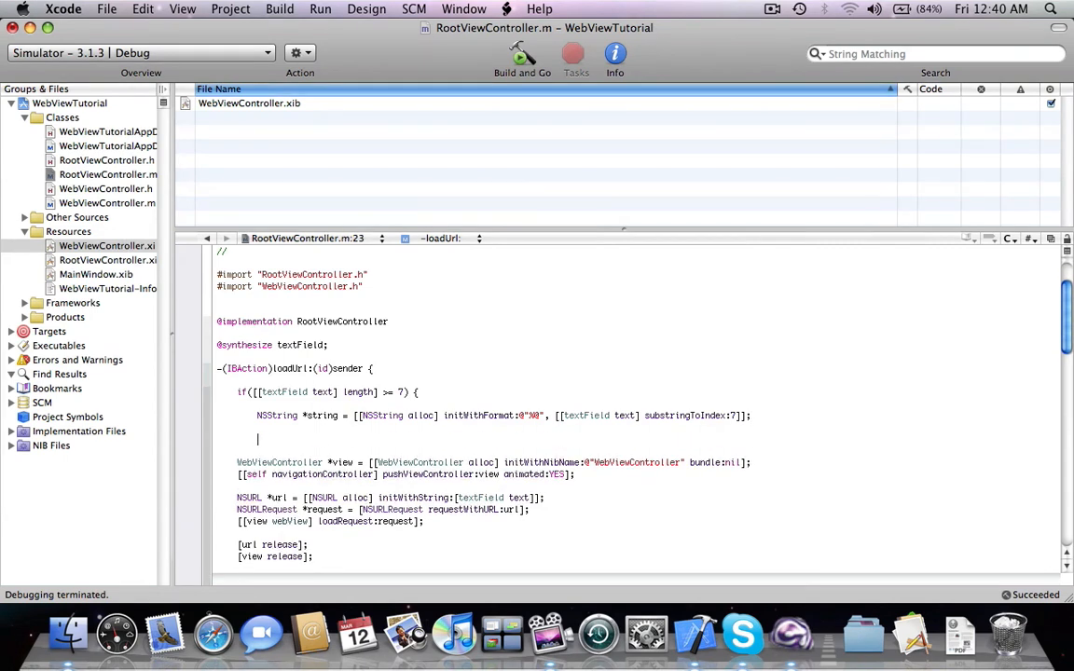
{"action": "type", "text": "if([string isEqualToString:"}
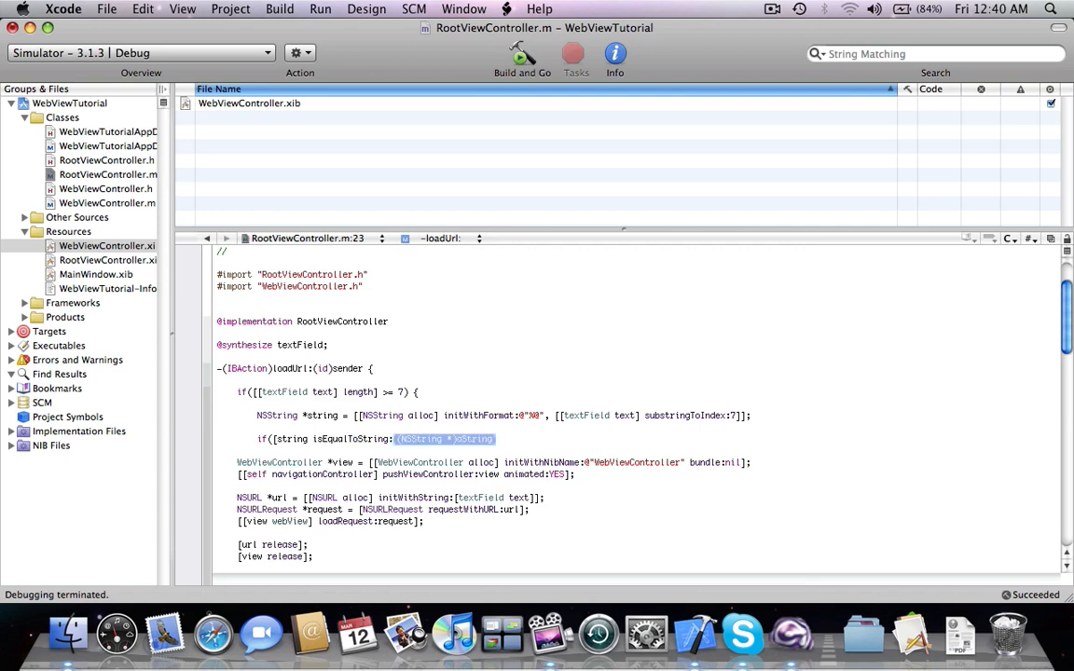
{"action": "type", "text": "@\"http:"}
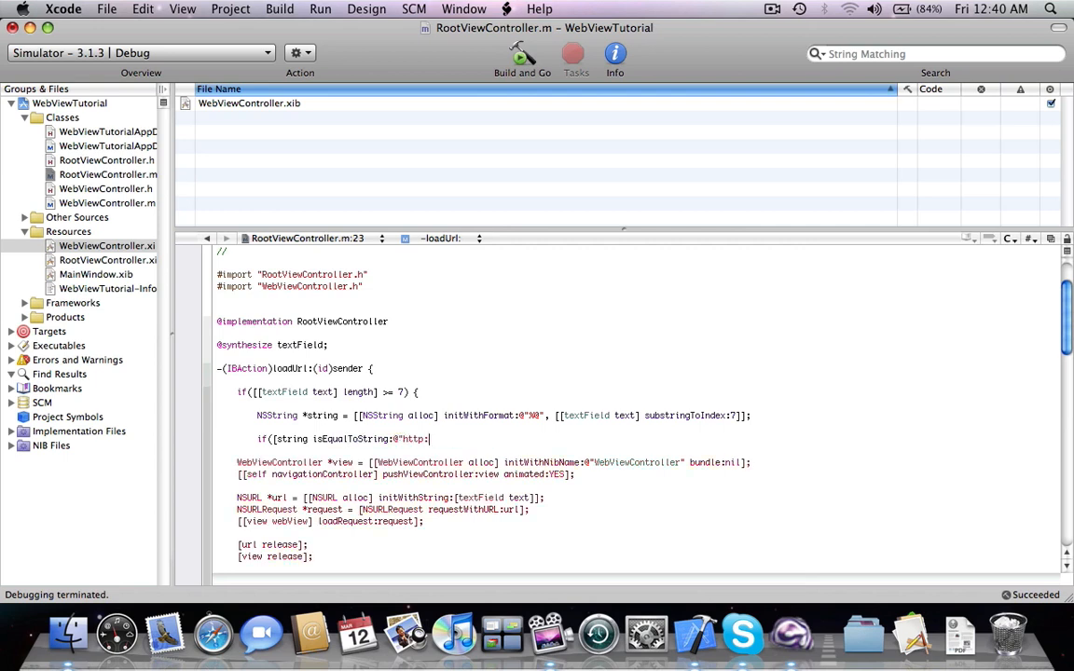
{"action": "type", "text": "//\"]) {"}
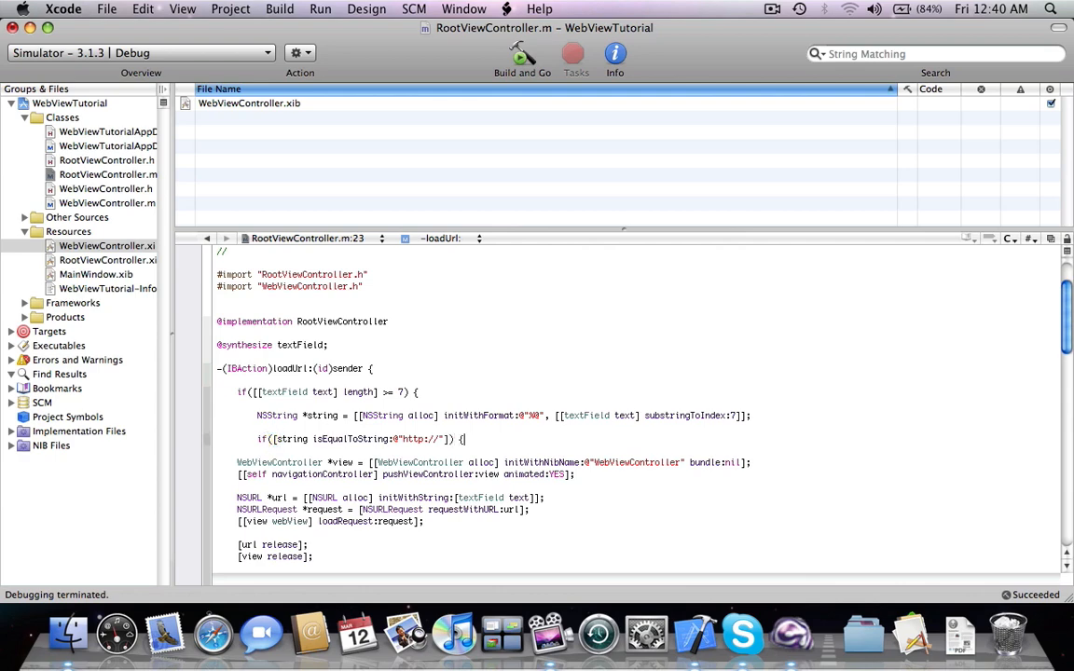
{"action": "scroll", "scroll_direction": "down", "scroll_amount": 3}
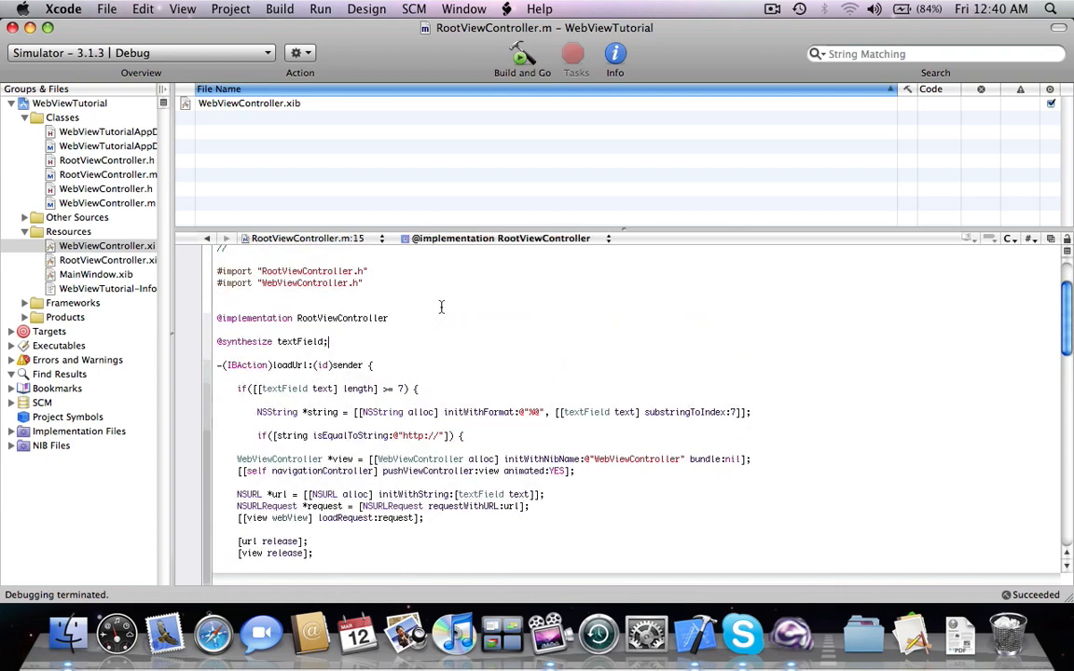
Step: Declare -(void)showWarning and allocate a UIAlertView titled Error with message Invalid address
{"action": "type", "text": "-(void"}
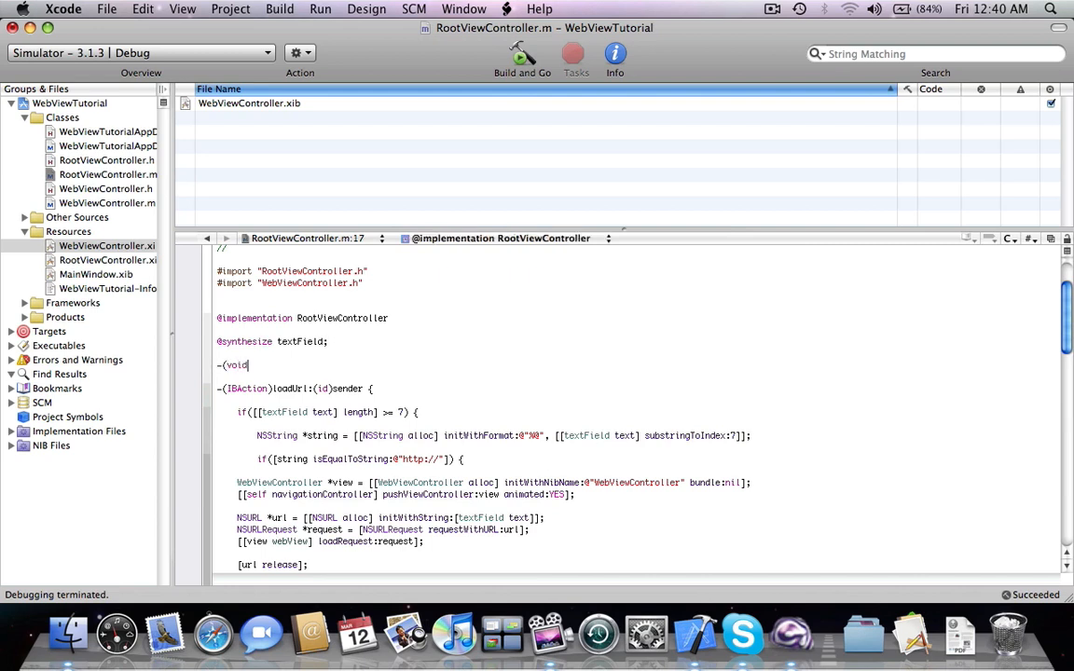
{"action": "type", "text": ")"}
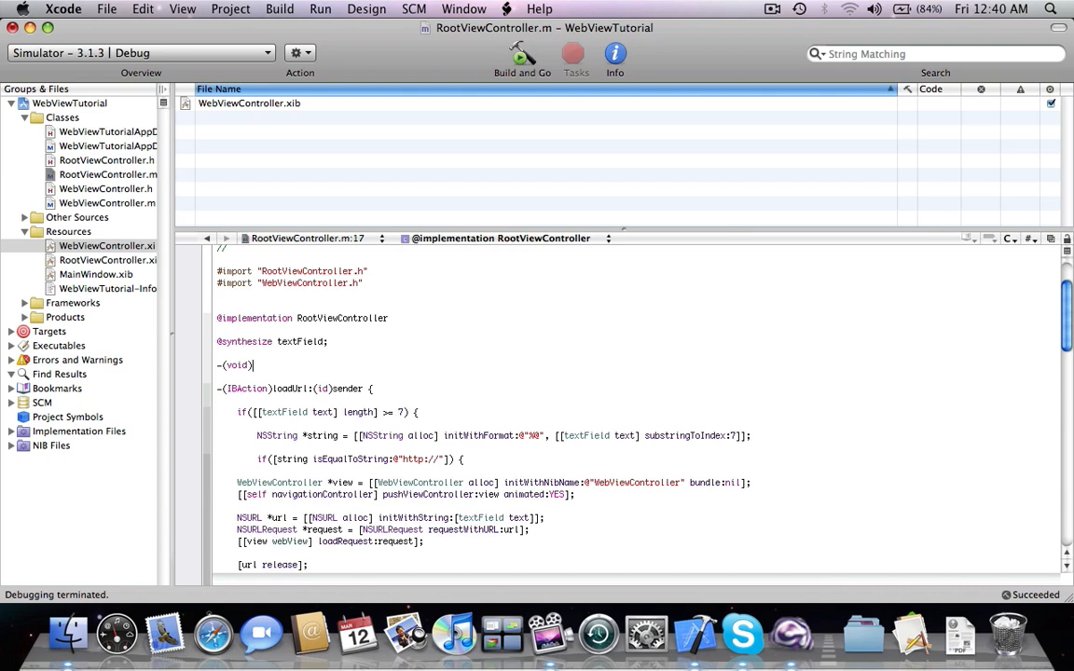
{"action": "type", "text": "showWarning {"}
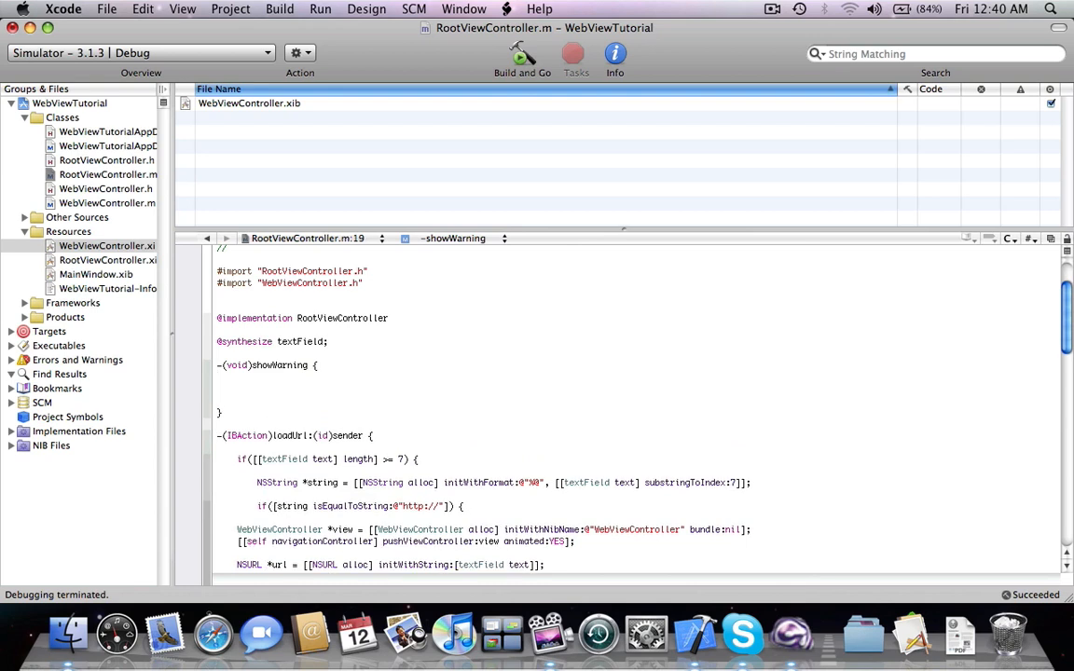
{"action": "type", "text": "UIAlertView *"}
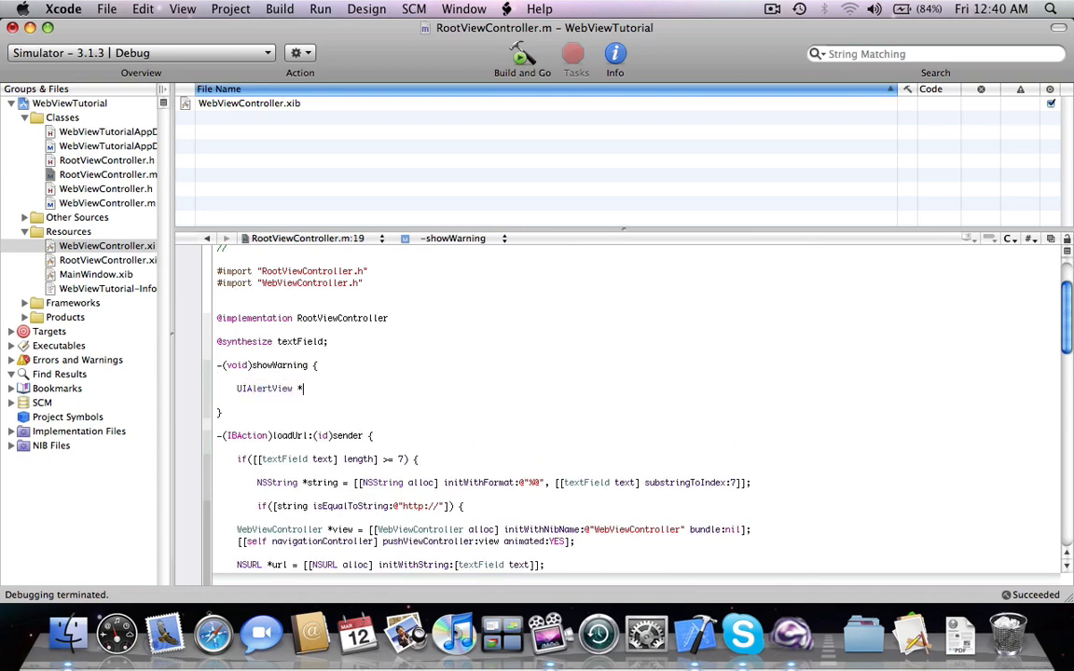
{"action": "type", "text": "alert = [["}
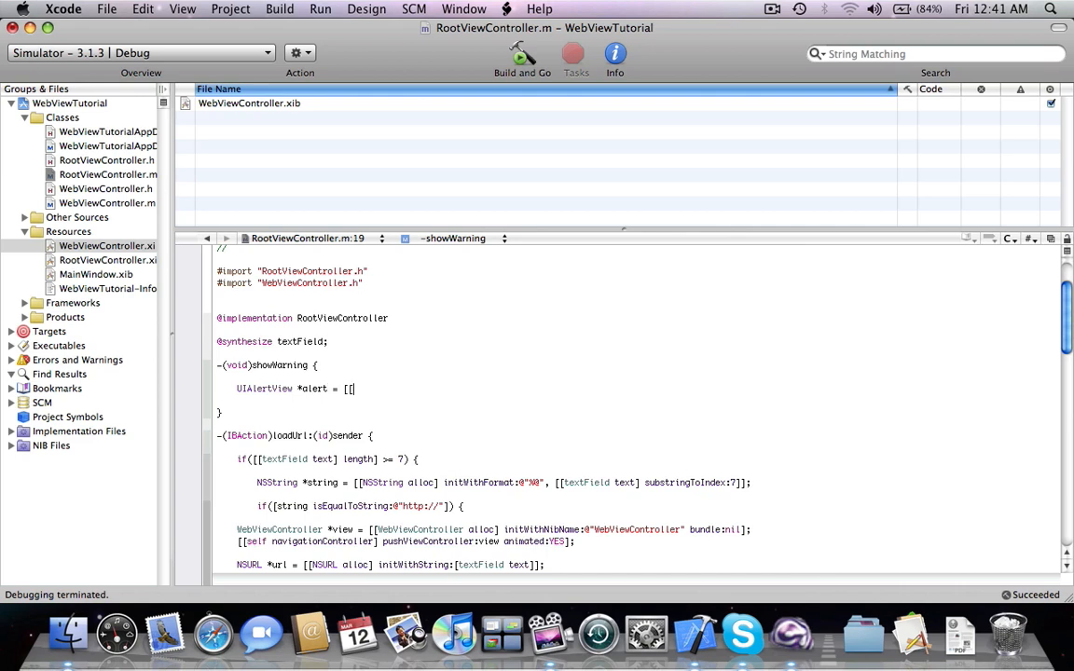
{"action": "type", "text": "[UIAlertView alloc]"}
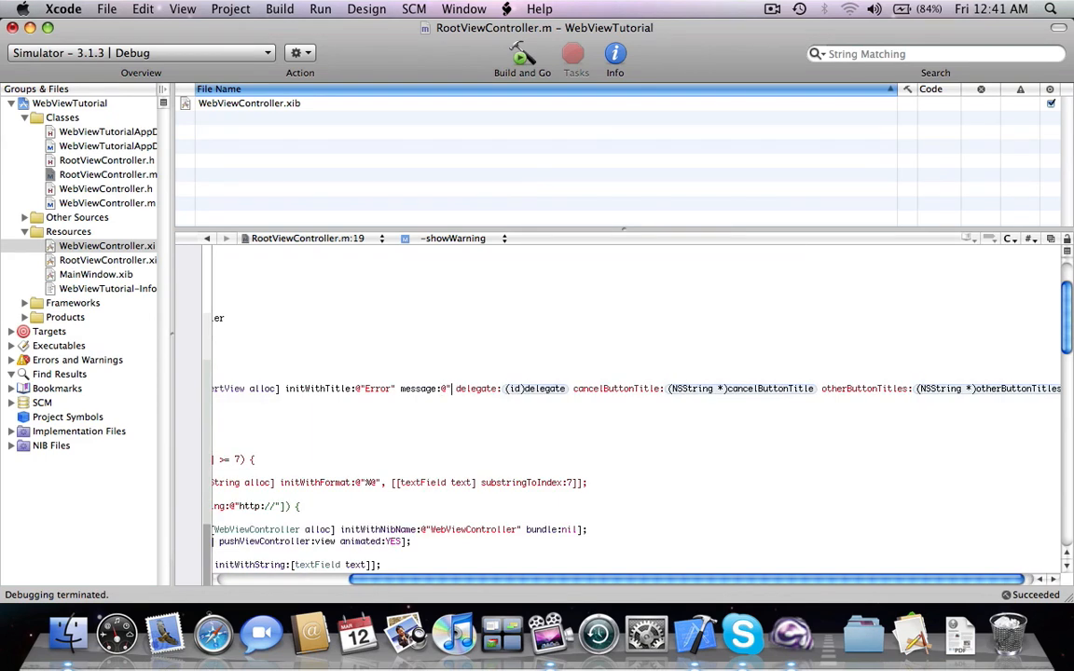
{"action": "type", "text": "In"}
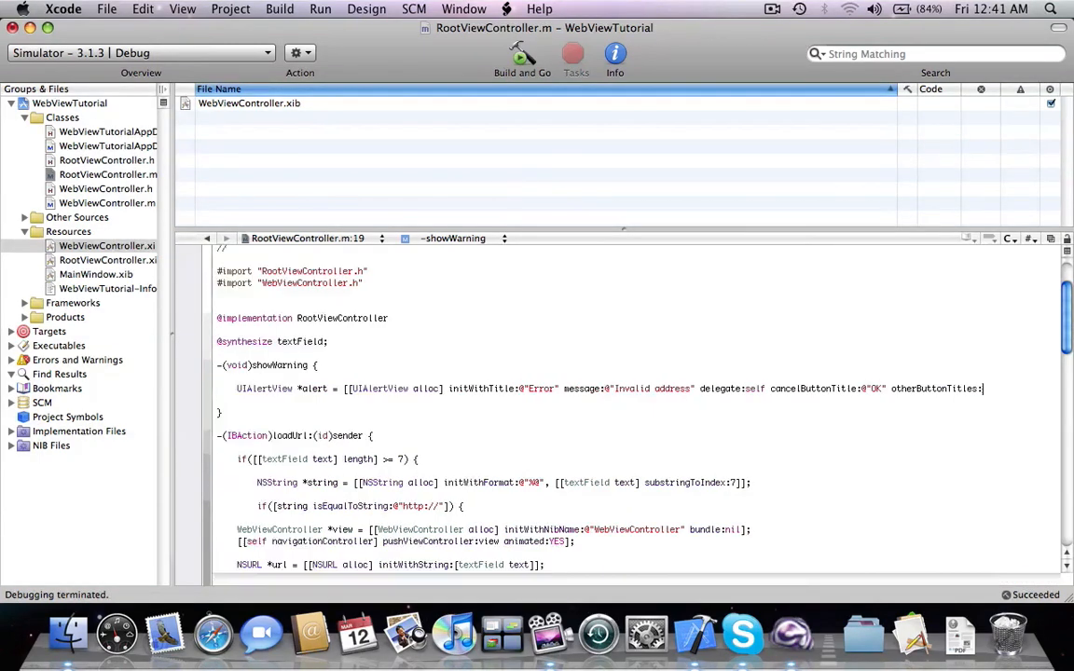
Step: Finish the alert with an OK button and nil, then call [alert show] and [alert release]
{"action": "type", "text": "nil];"}
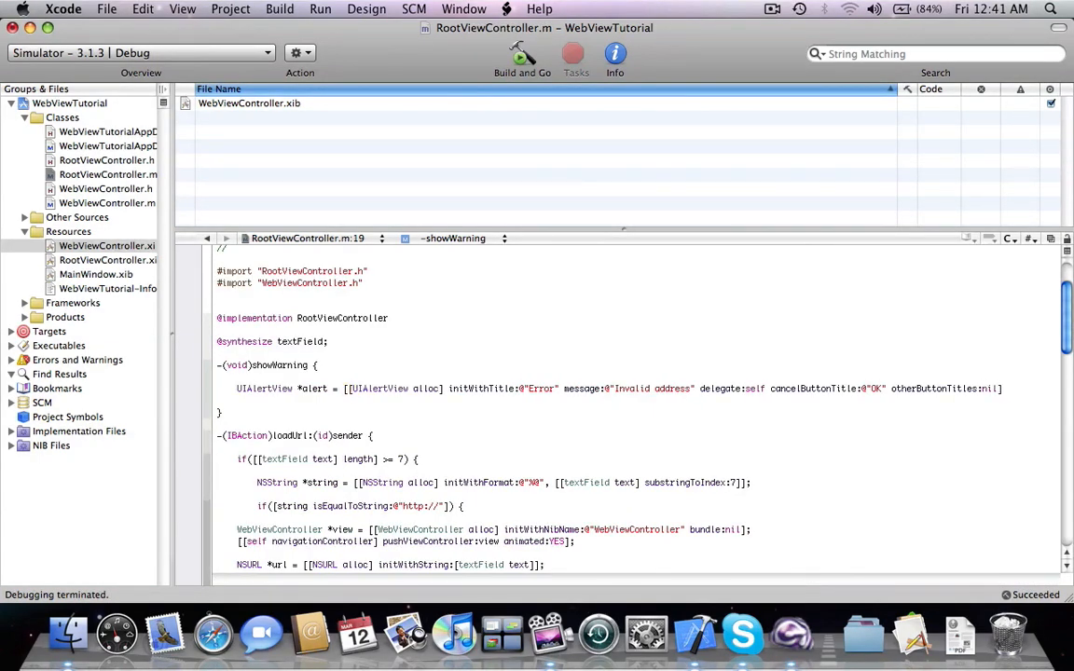
{"action": "type", "text": "[alert s"}
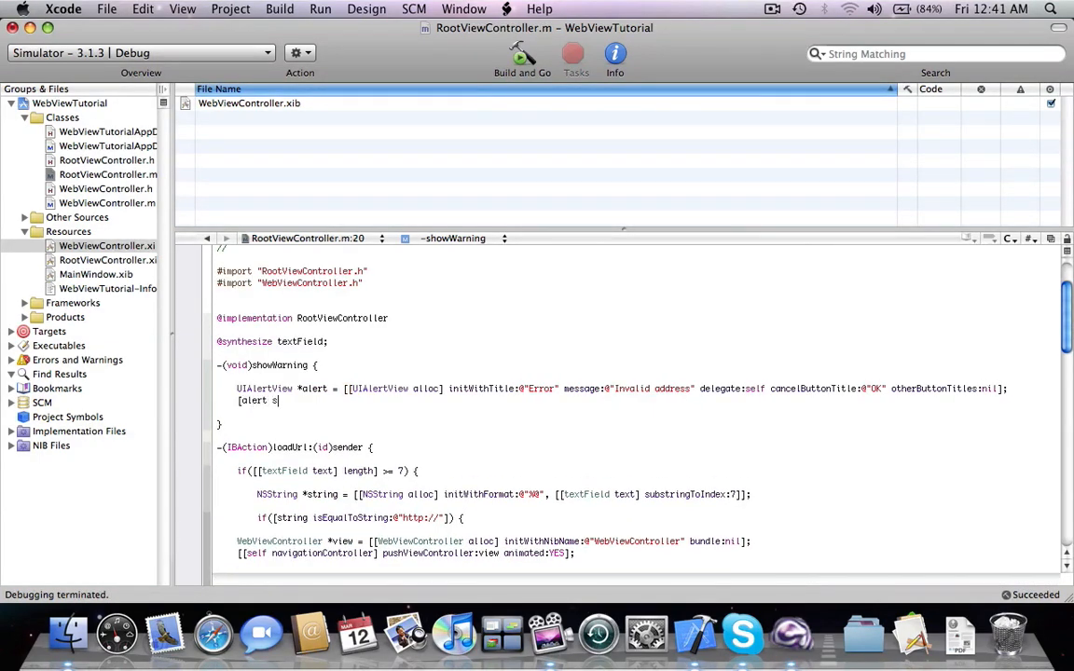
{"action": "type", "text": "how];"}
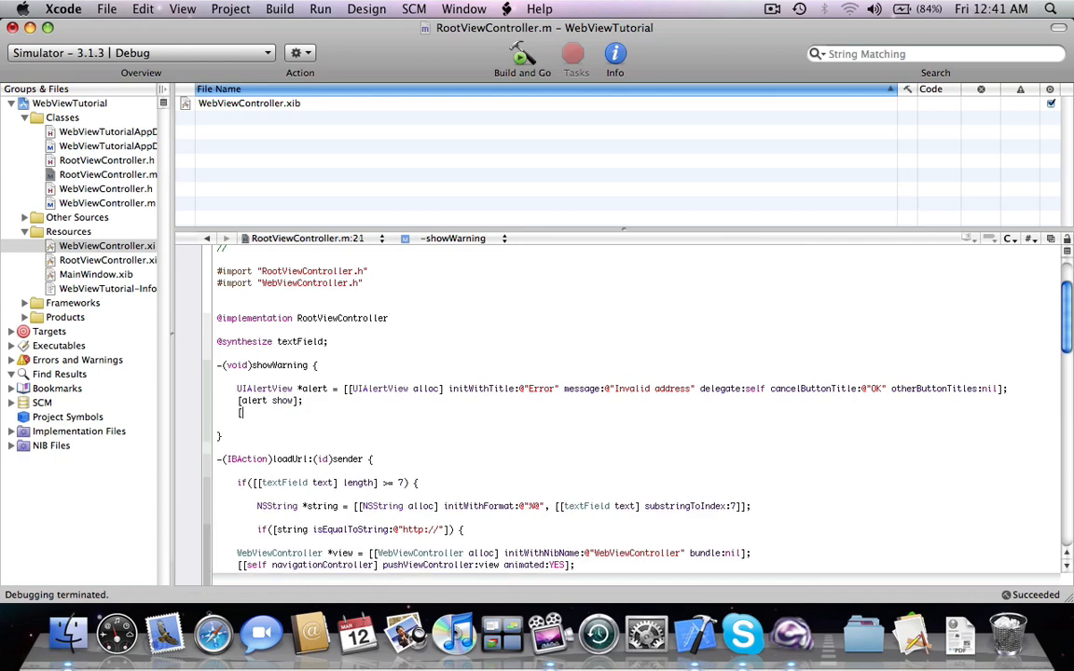
{"action": "type", "text": "[alert release];"}
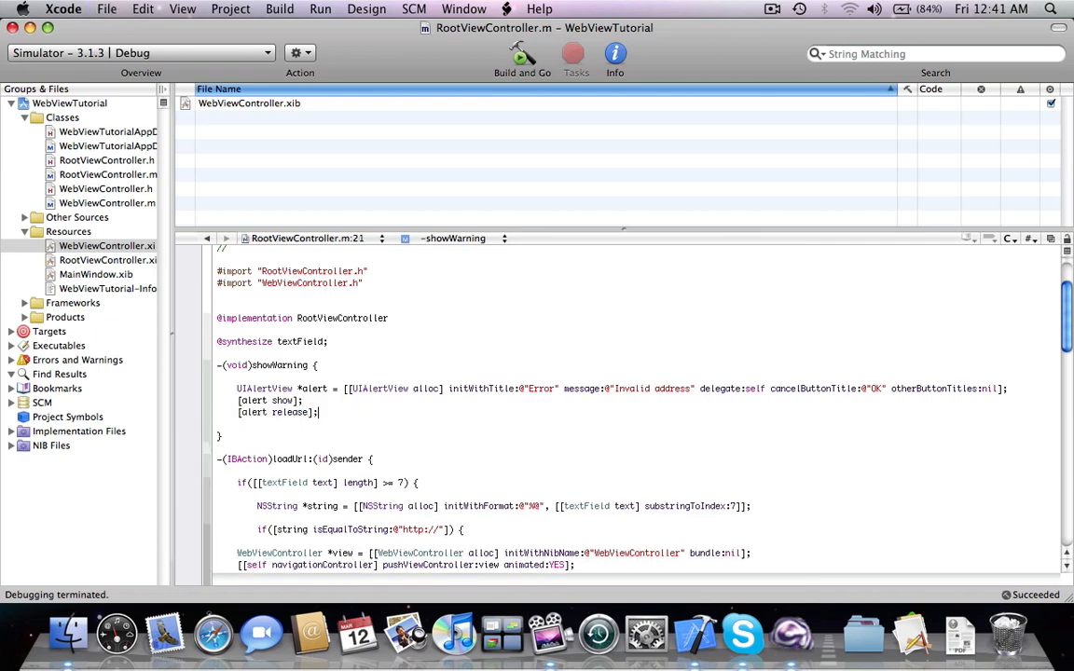
{"action": "scroll", "scroll_direction": "down", "scroll_amount": 3}
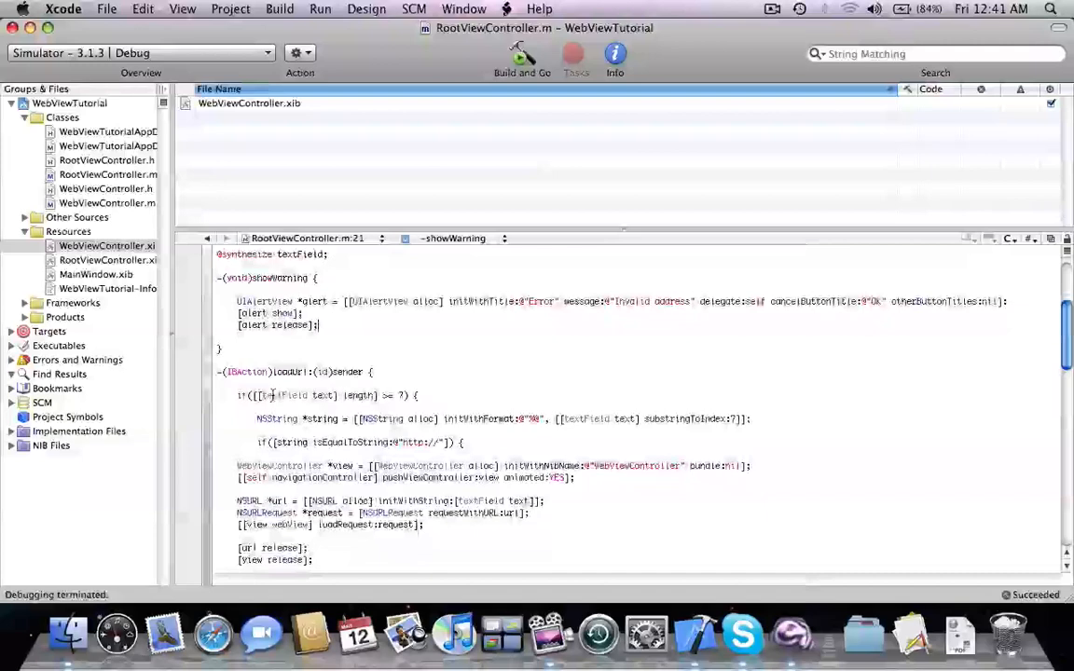
{"action": "scroll", "scroll_direction": "down", "scroll_amount": 3}
{"action": "type", "text": "else {"}
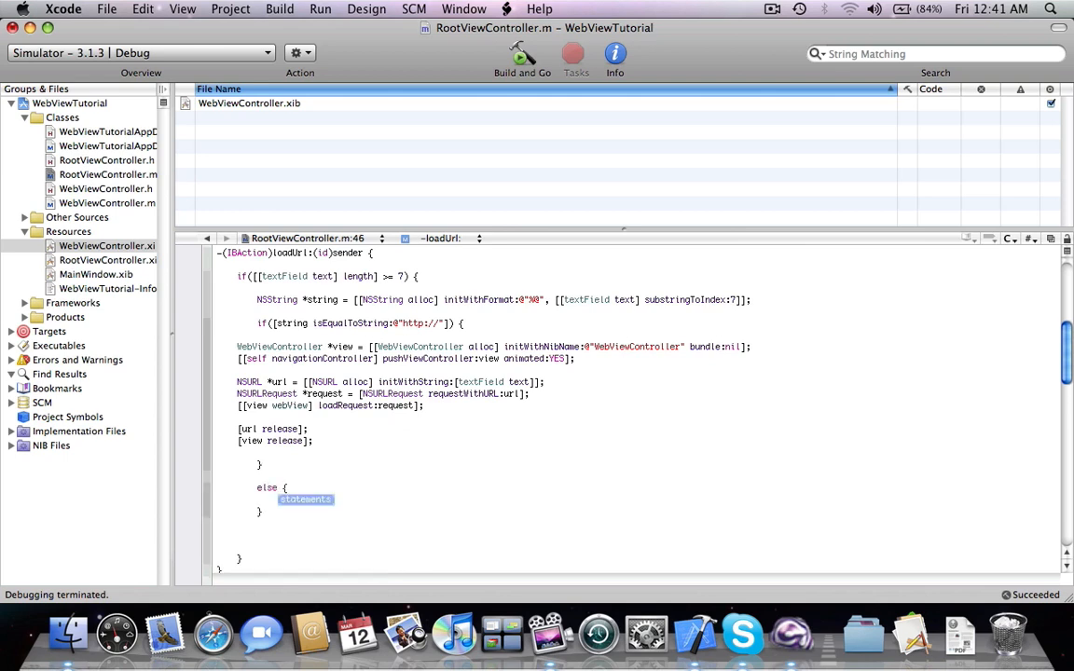
Step: Add else blocks in loadUrl that call [self showWarning]; when the address check fails
{"action": "type", "text": "[self showWarning];"}
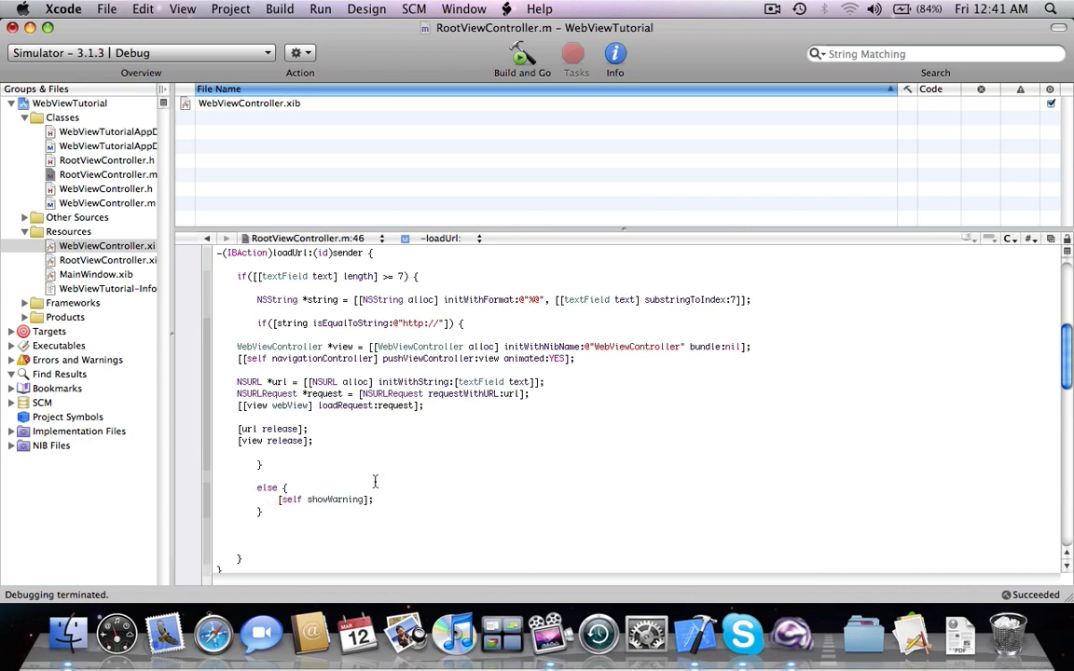
{"action": "scroll", "scroll_direction": "down", "scroll_amount": 3}
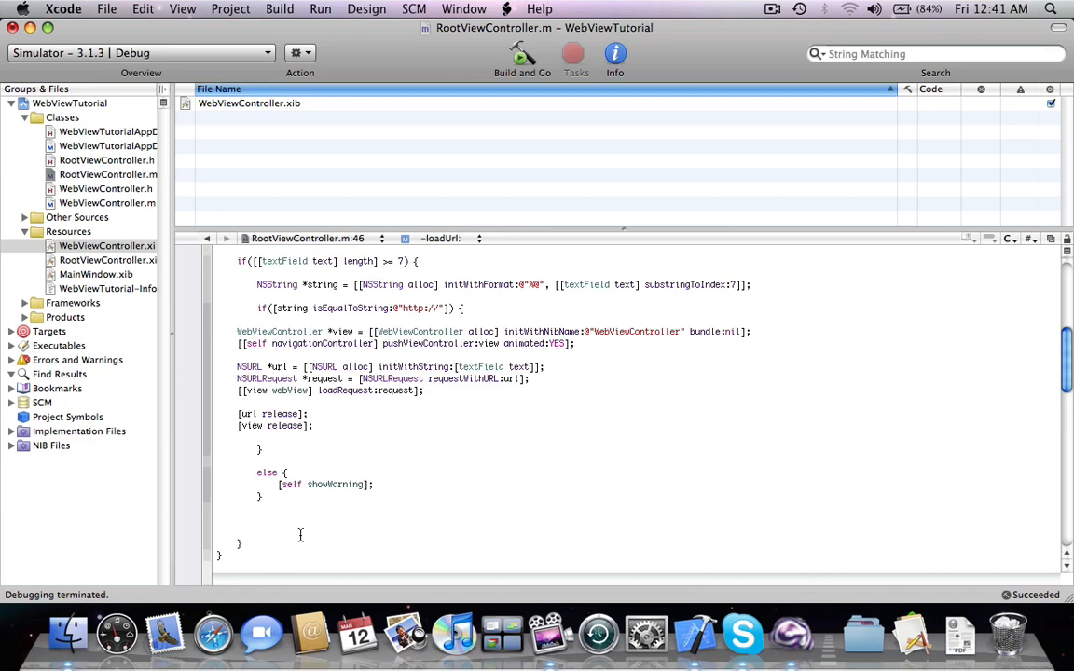
{"action": "type", "text": "else {"}
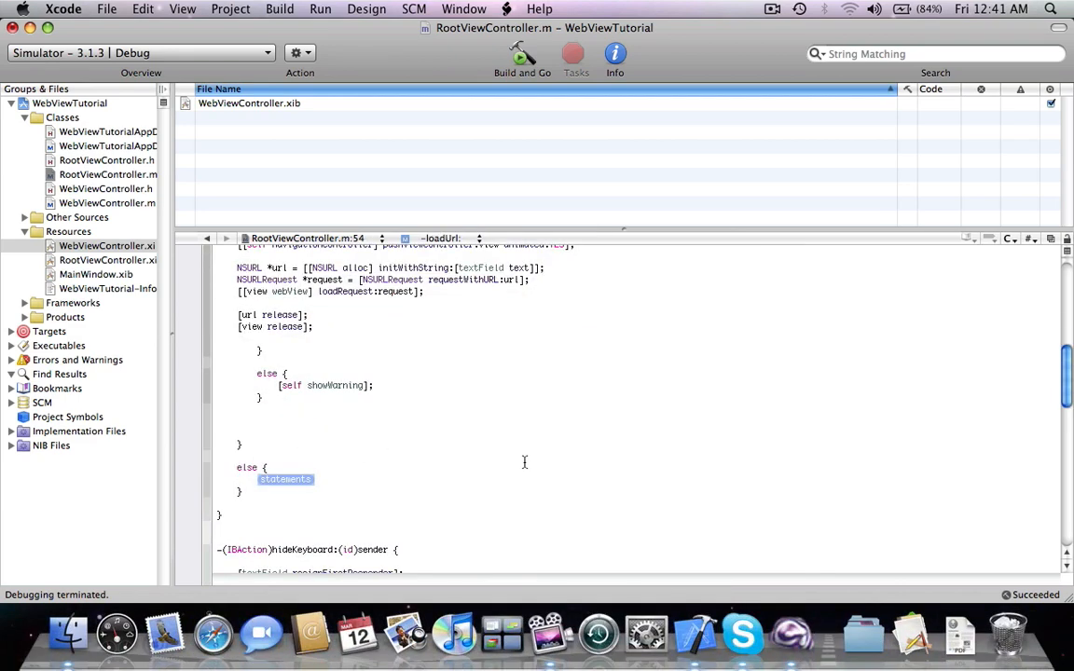
{"action": "type", "text": "[self"}
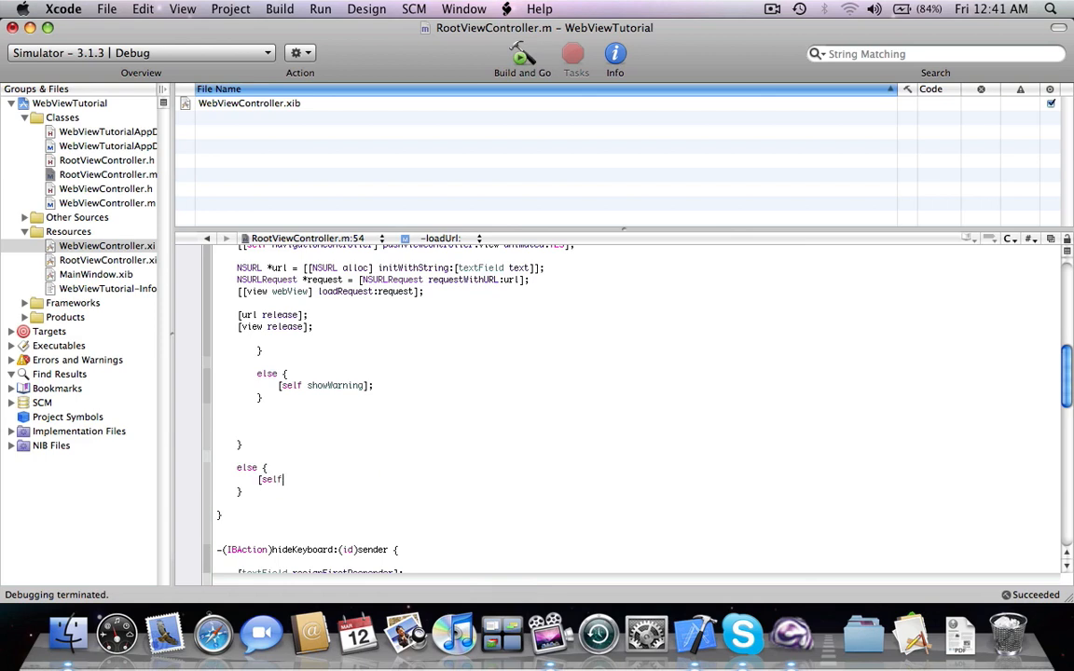
{"action": "type", "text": "showWarning];"}
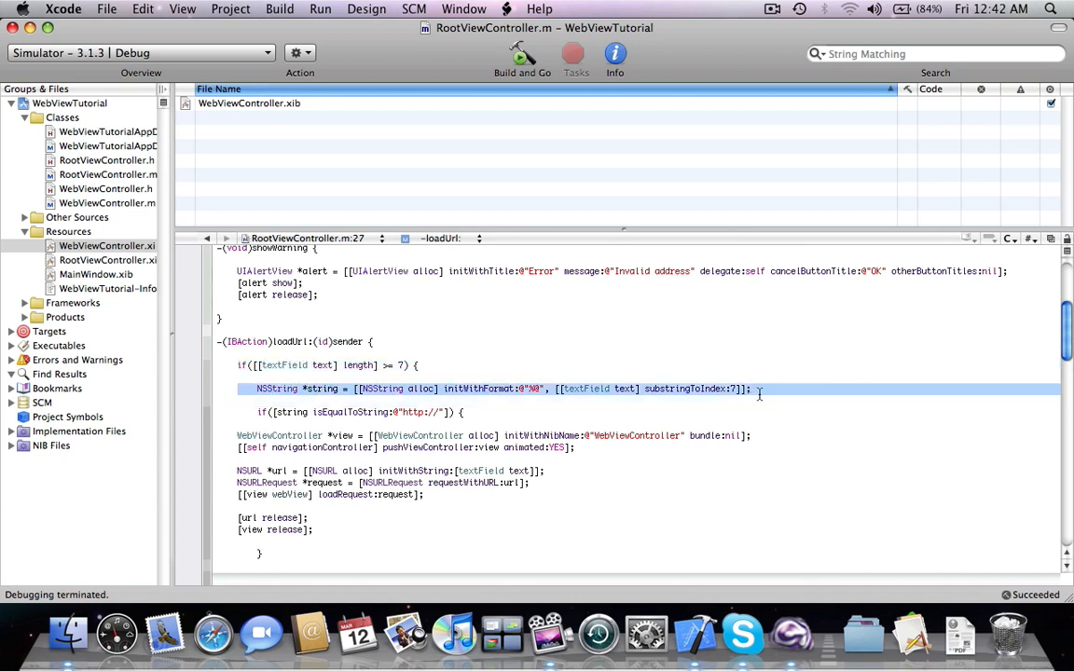
{"action": "left_click", "coordinate": [755, 389]}
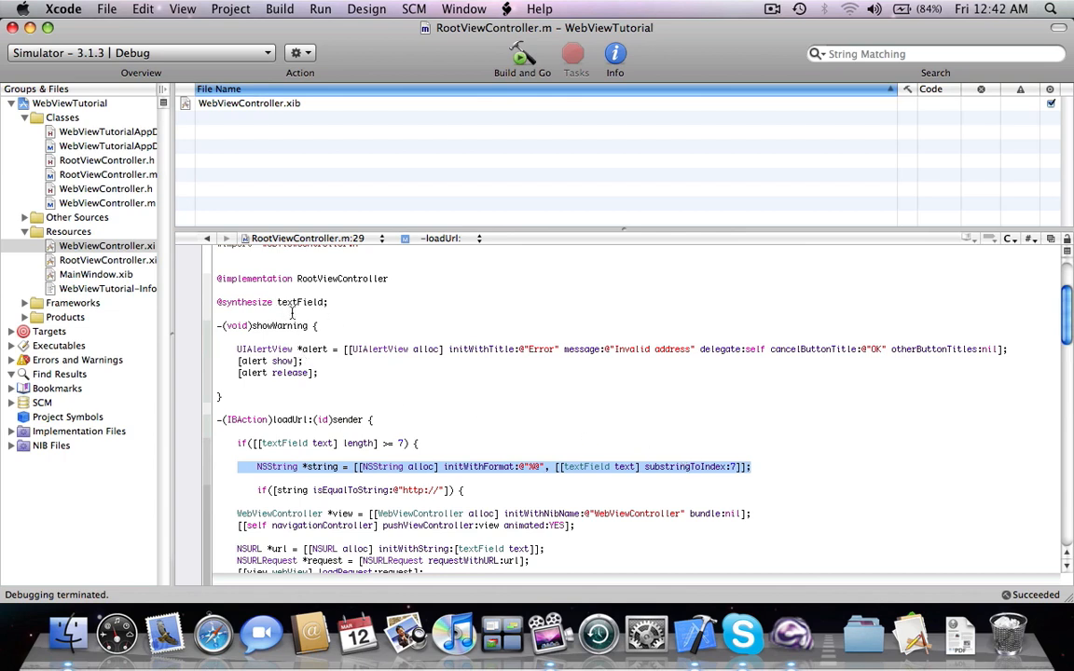
{"action": "mouse_move", "coordinate": [337, 318]}
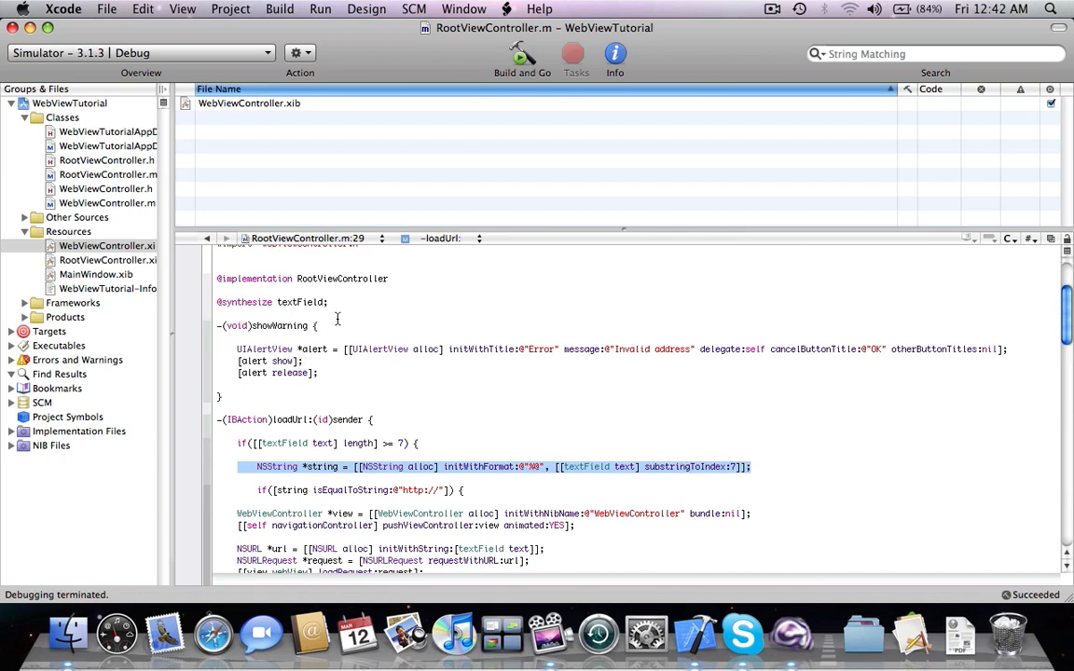
{"action": "scroll", "scroll_direction": "down", "scroll_amount": 3}
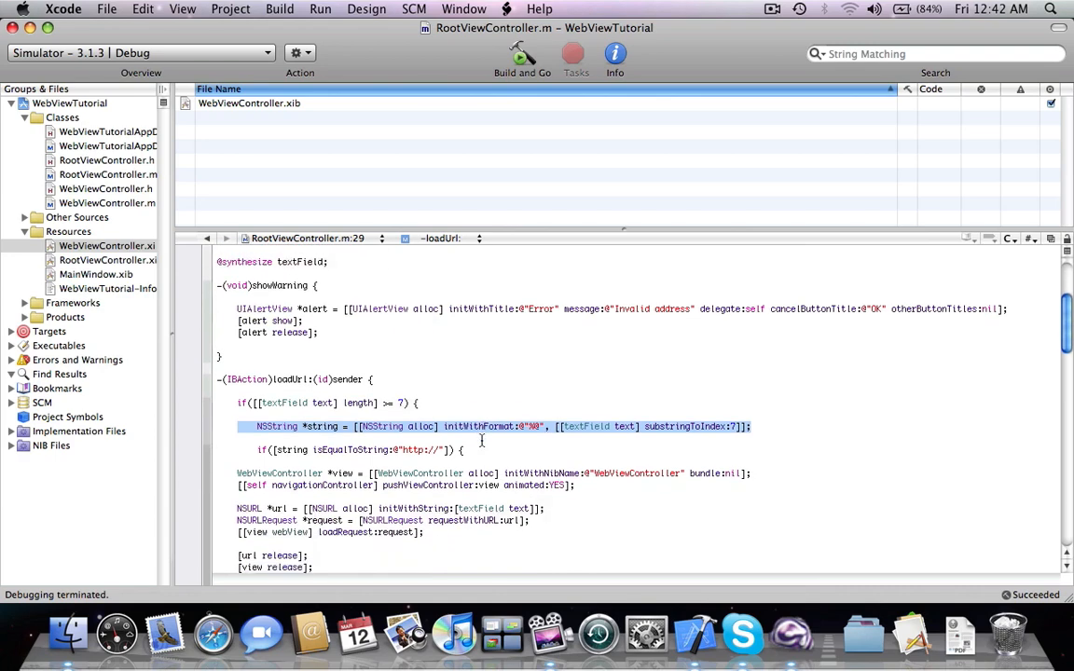
{"action": "scroll", "scroll_direction": "down", "scroll_amount": 3}
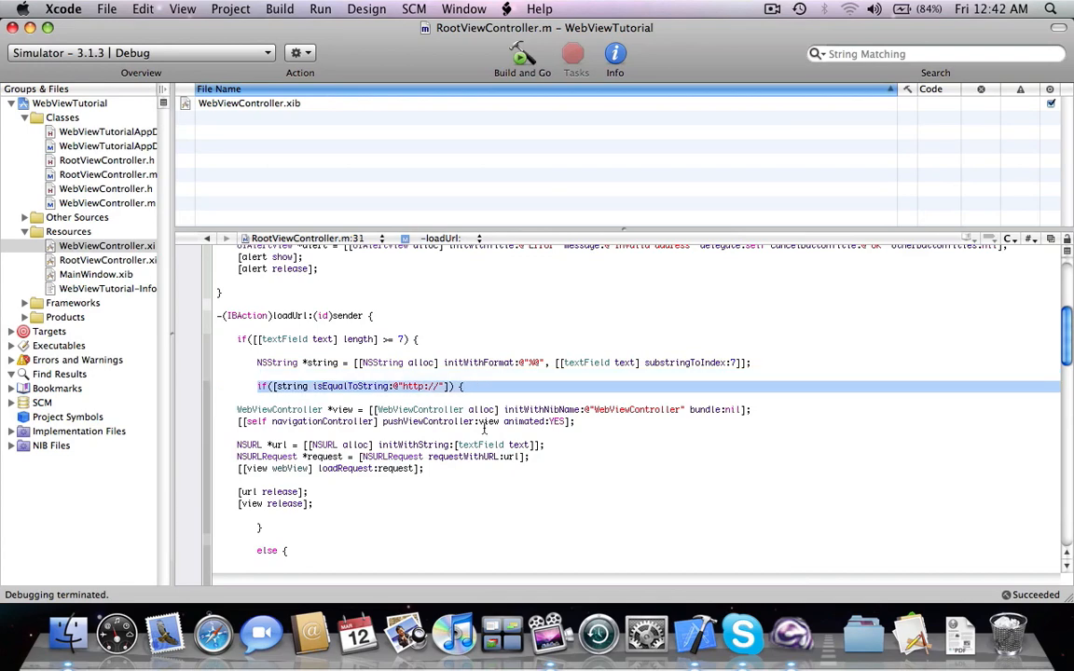
{"action": "scroll", "scroll_direction": "down", "scroll_amount": 3}
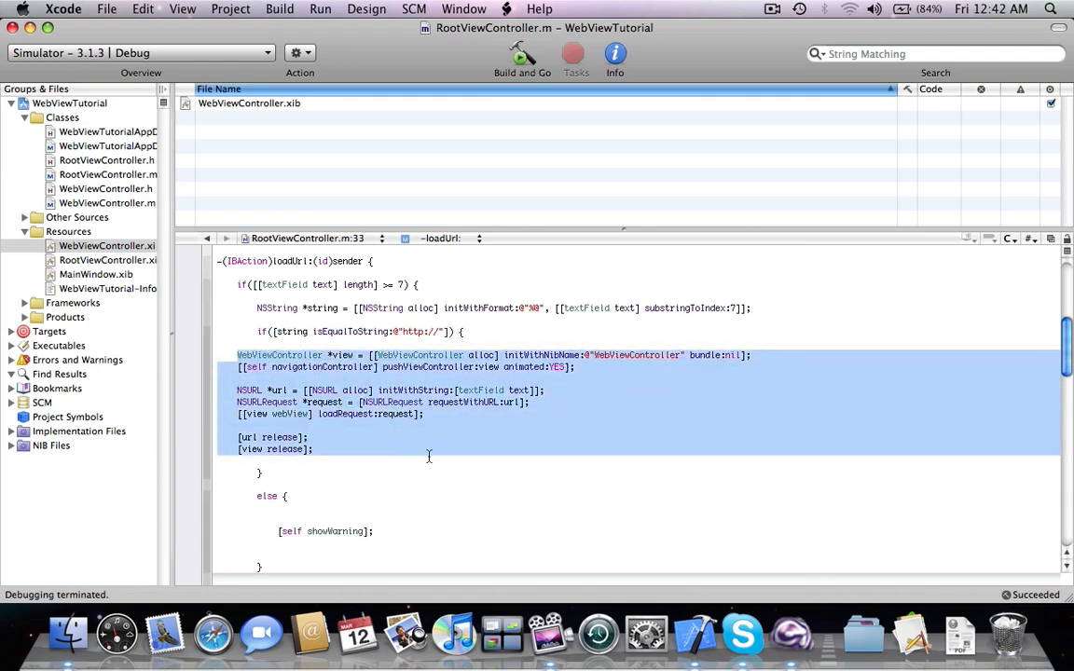
{"action": "scroll", "scroll_direction": "down", "scroll_amount": 3}
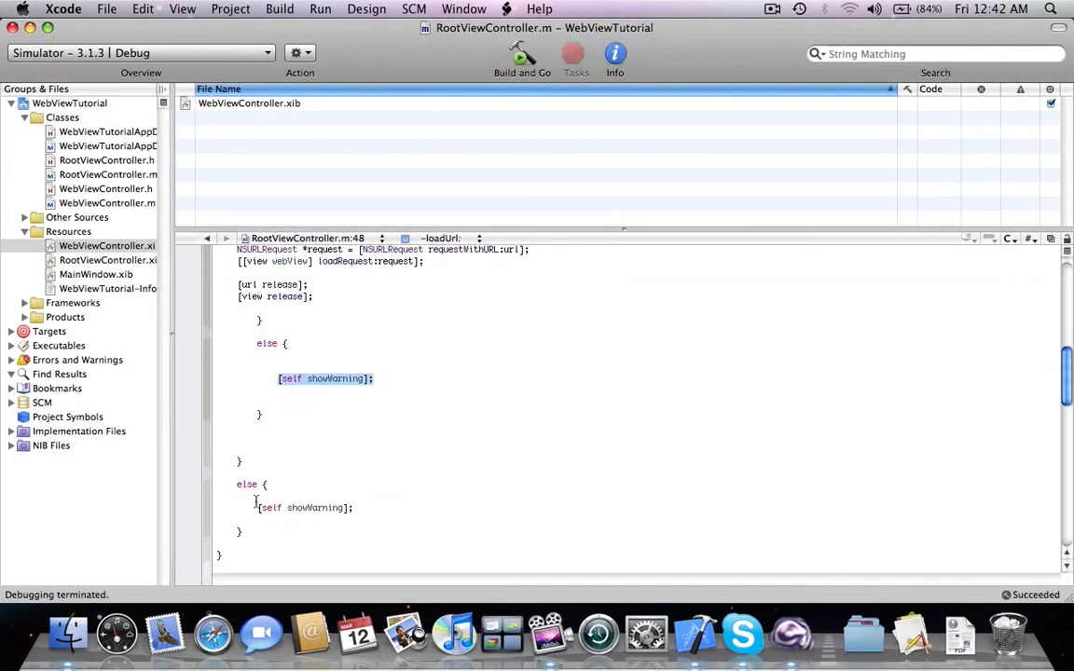
{"action": "scroll", "scroll_direction": "down", "scroll_amount": 3}
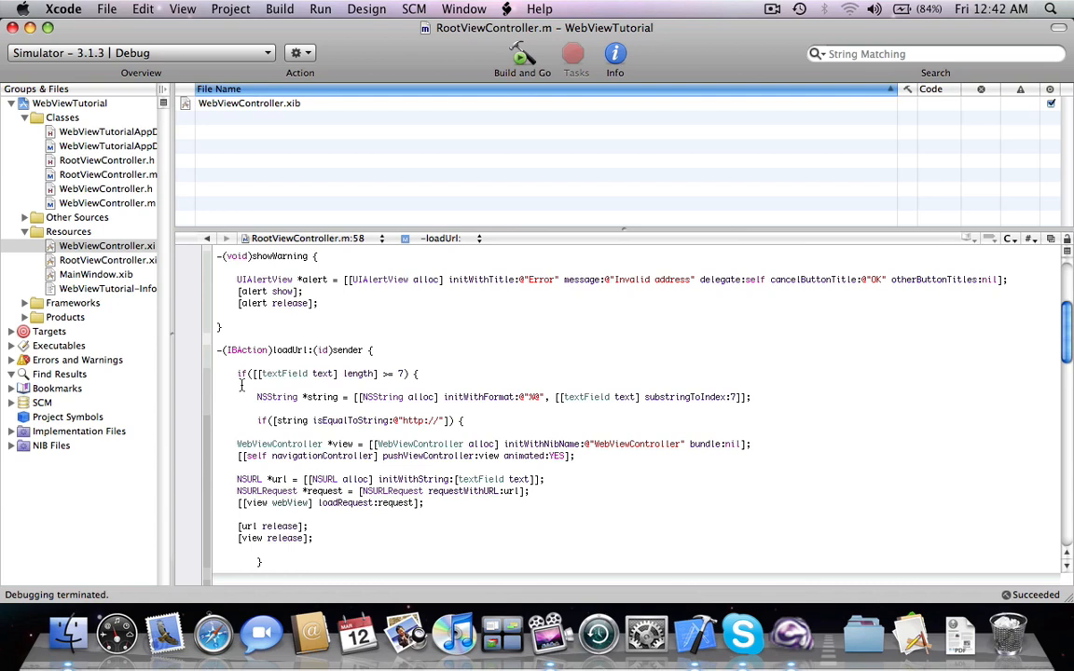
{"action": "mouse_move", "coordinate": [251, 405]}
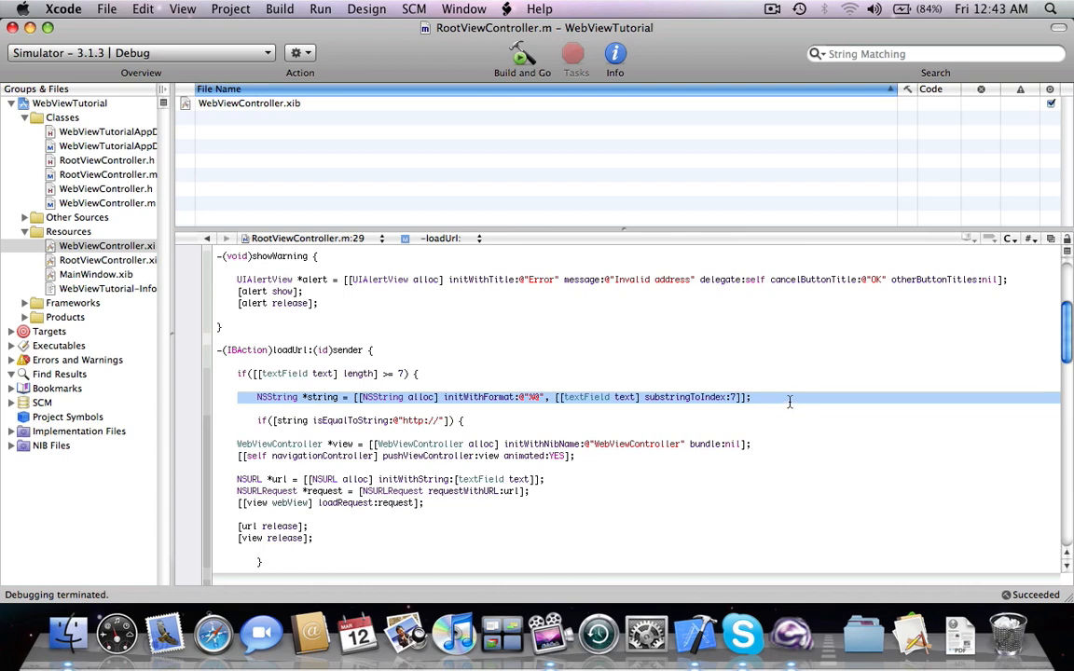
{"action": "scroll", "scroll_direction": "down", "scroll_amount": 3}
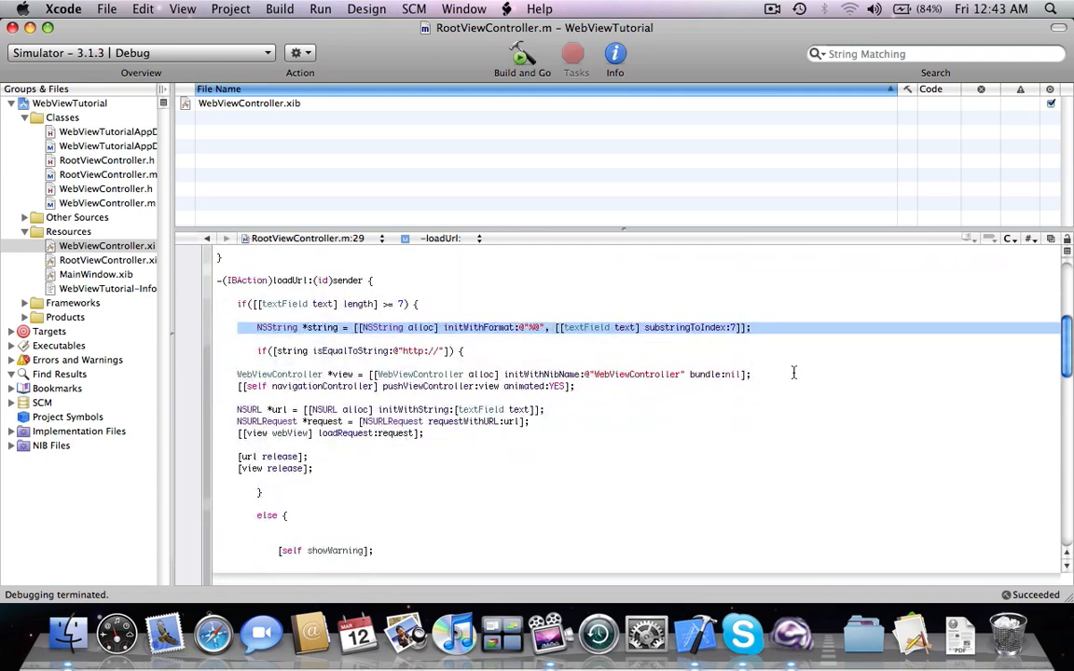
Step: Build and run the app, submit 'hh', and dismiss the Invalid address alert
{"action": "left_click", "coordinate": [522, 56]}
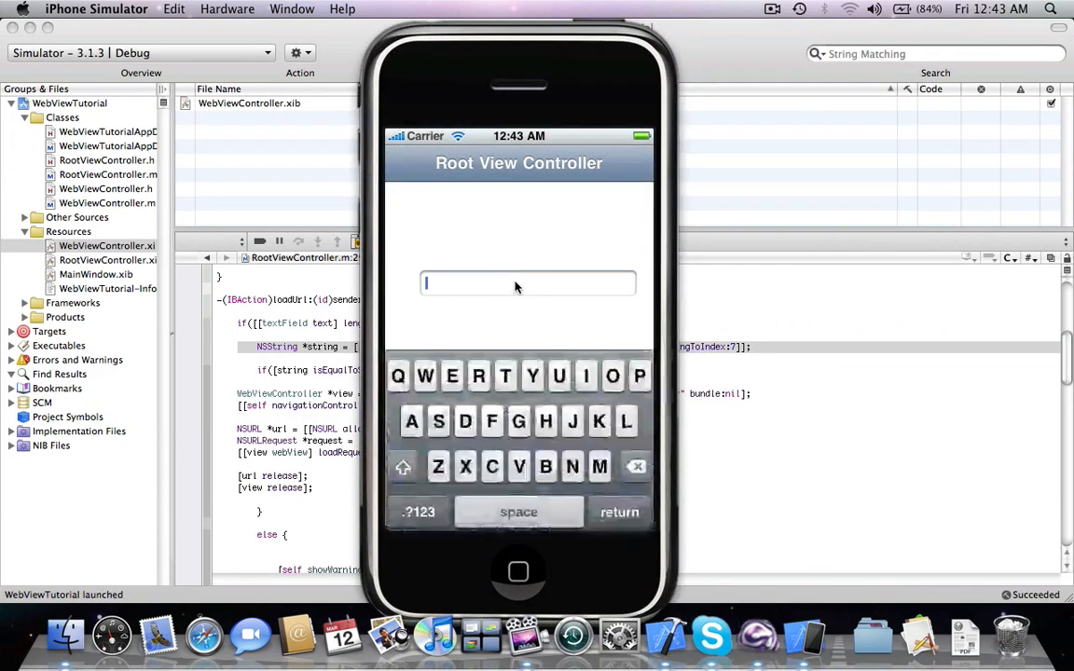
{"action": "type", "text": "hh"}
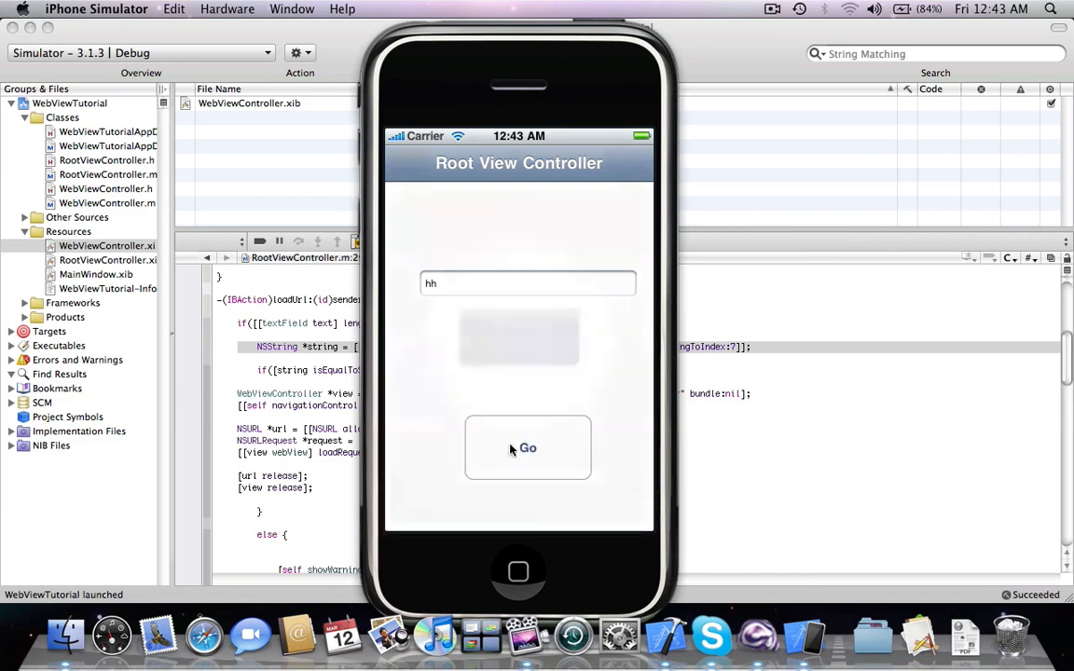
{"action": "left_click", "coordinate": [527, 448]}
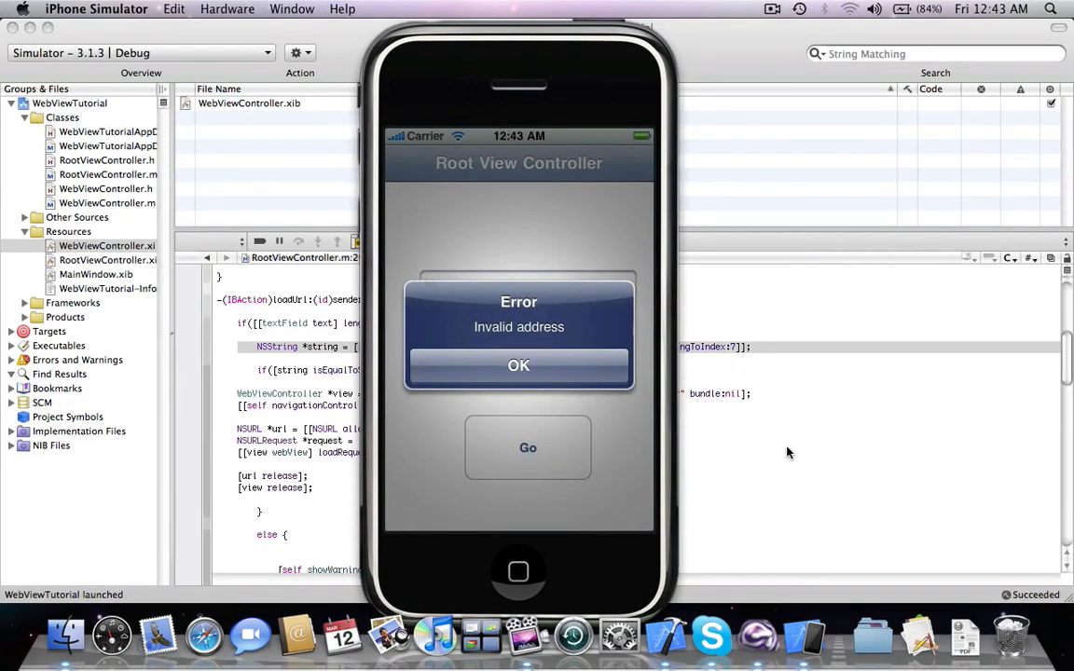
{"action": "left_click", "coordinate": [518, 364]}
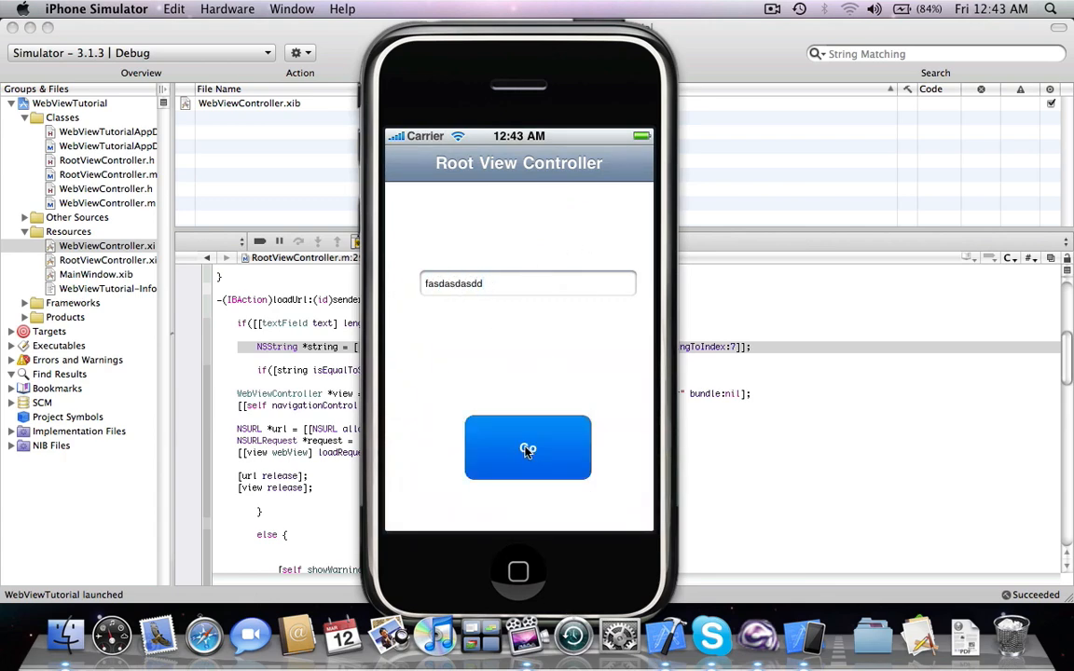
Step: Submit another nonsense address and dismiss its Invalid address alert
{"action": "left_click", "coordinate": [528, 447]}
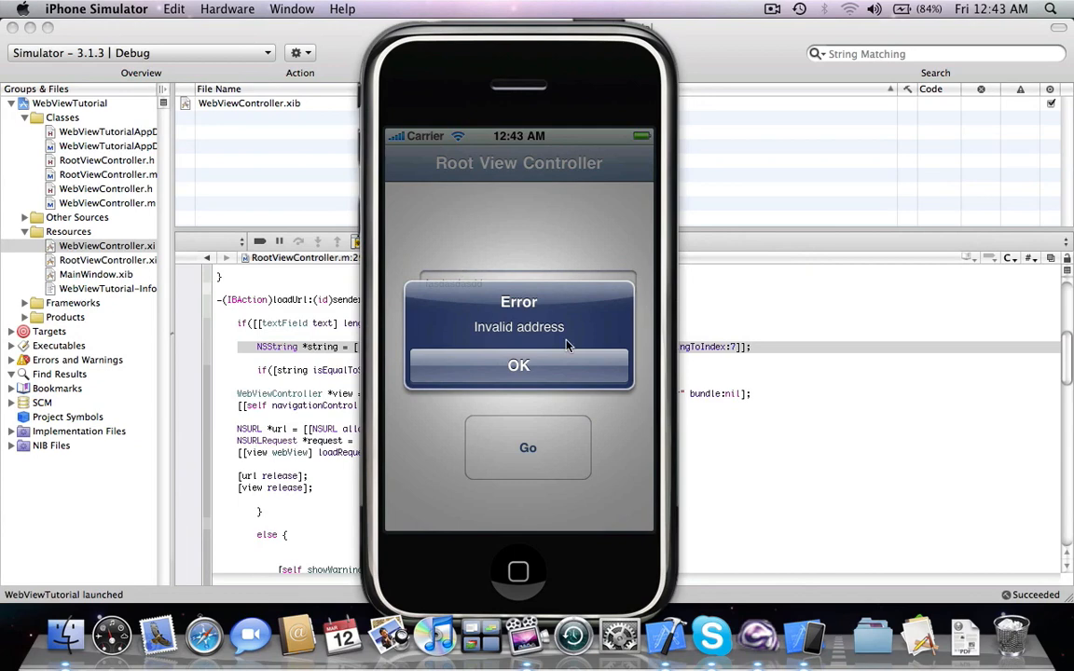
{"action": "left_click", "coordinate": [518, 363]}
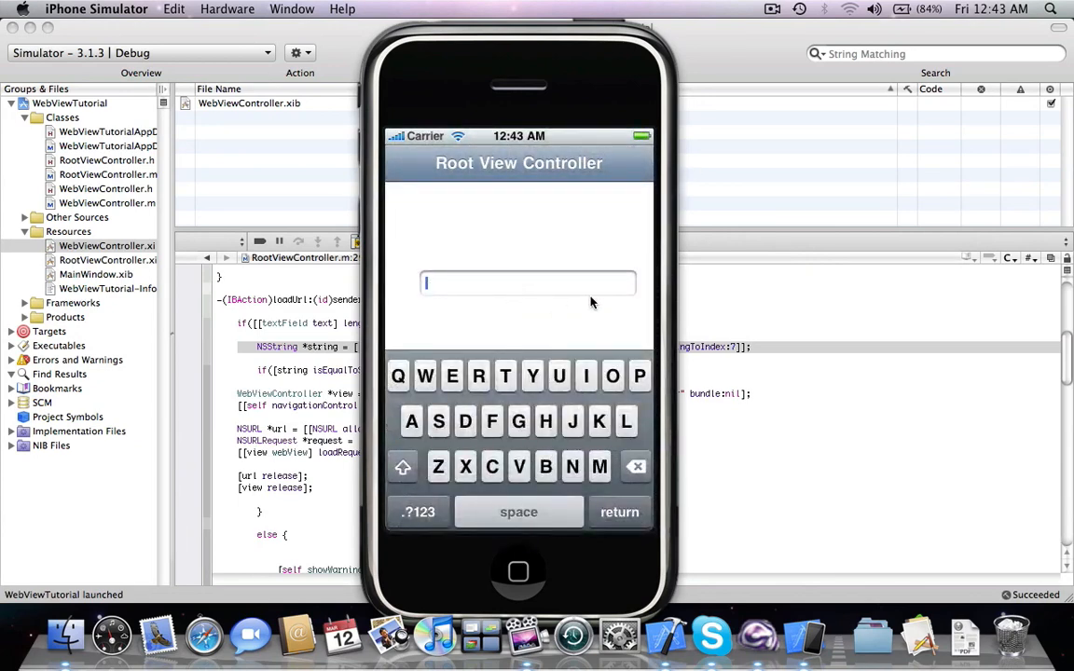
{"action": "type", "text": "http://"}
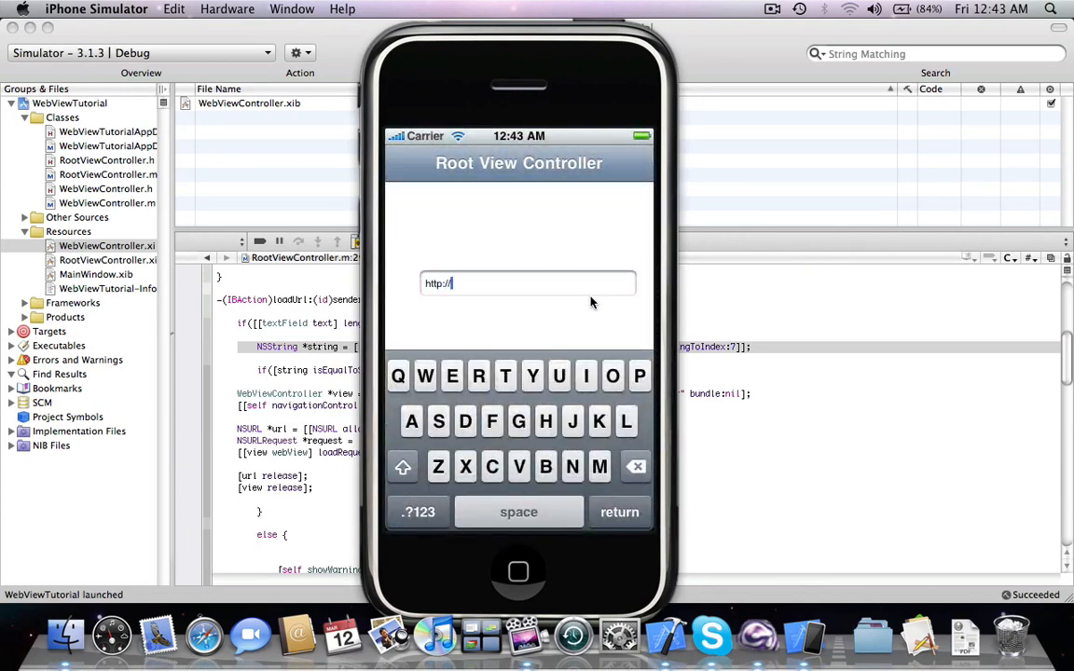
{"action": "type", "text": "yahoo."}
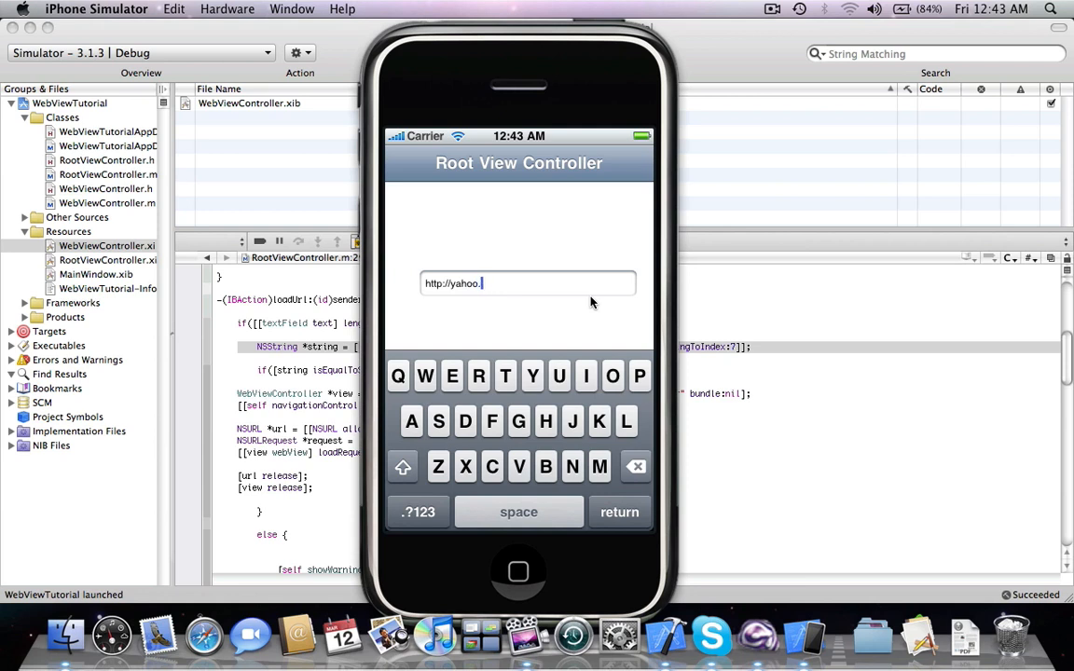
{"action": "type", "text": "com"}
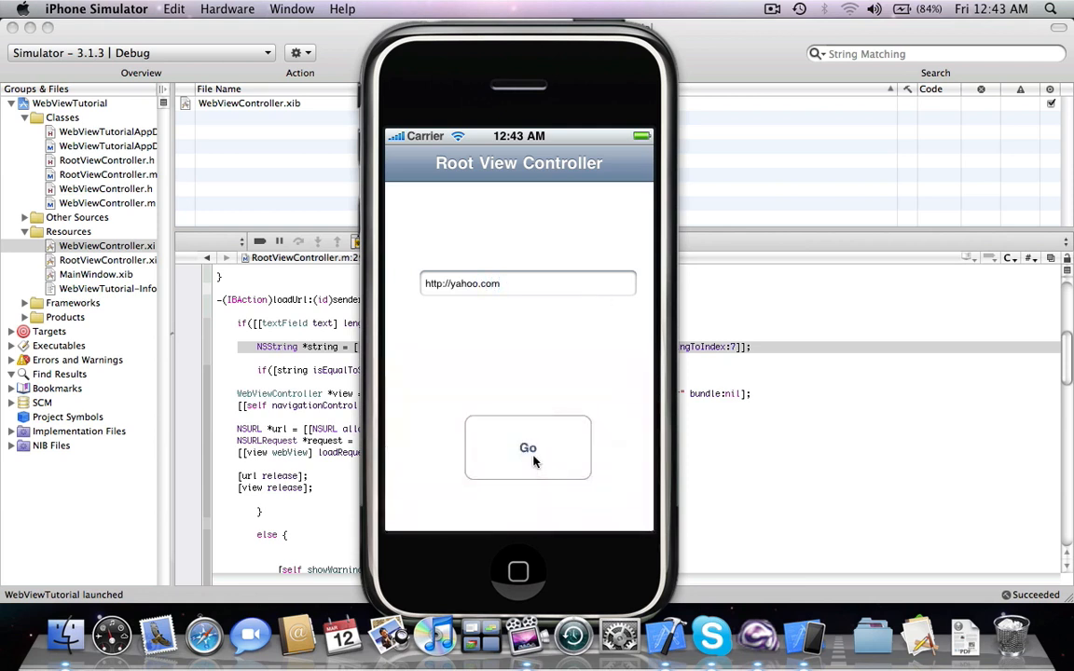
{"action": "left_click", "coordinate": [527, 447]}
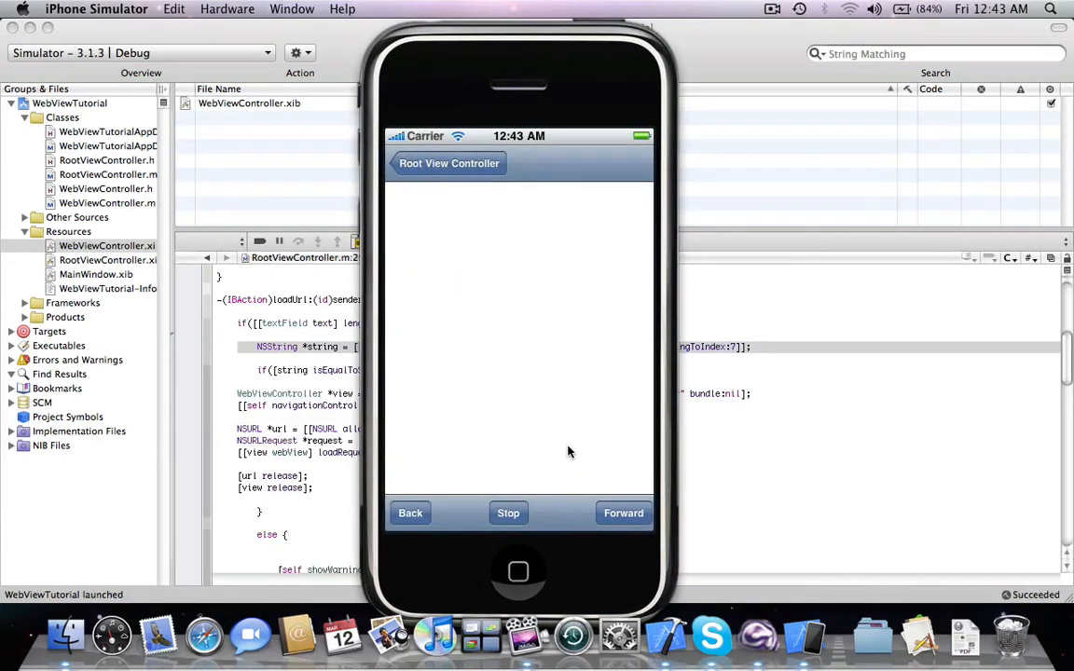